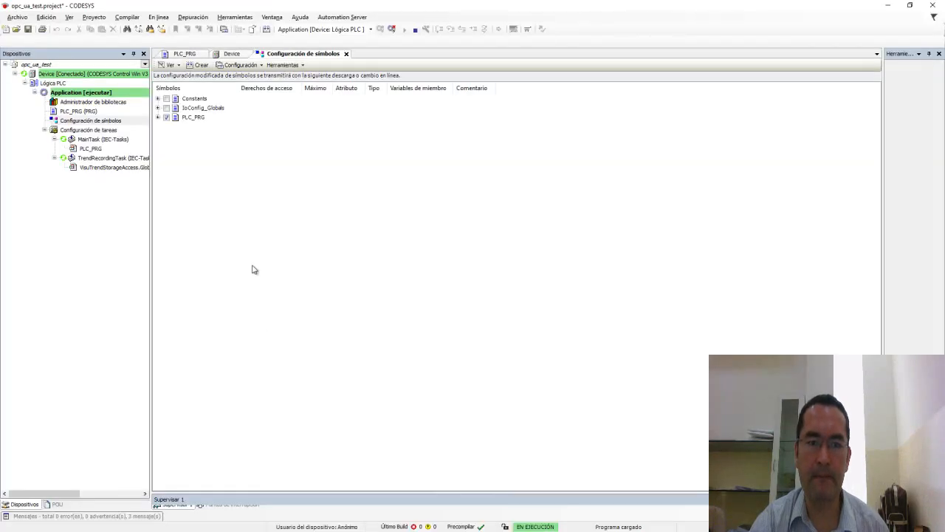
# Expand PLC_PRG in Symbol Configuration and confirm the counter variable is ticked for export
pyautogui.click(175, 53)
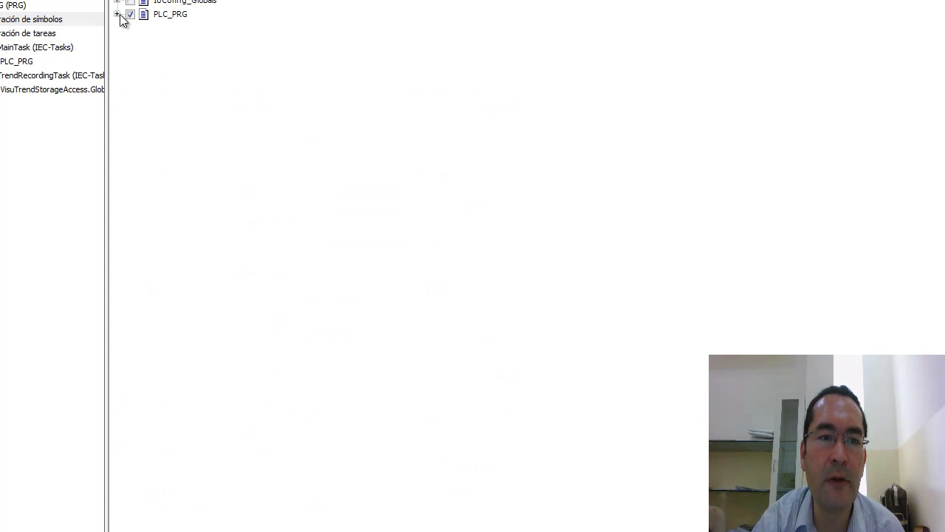
pyautogui.click(119, 15)
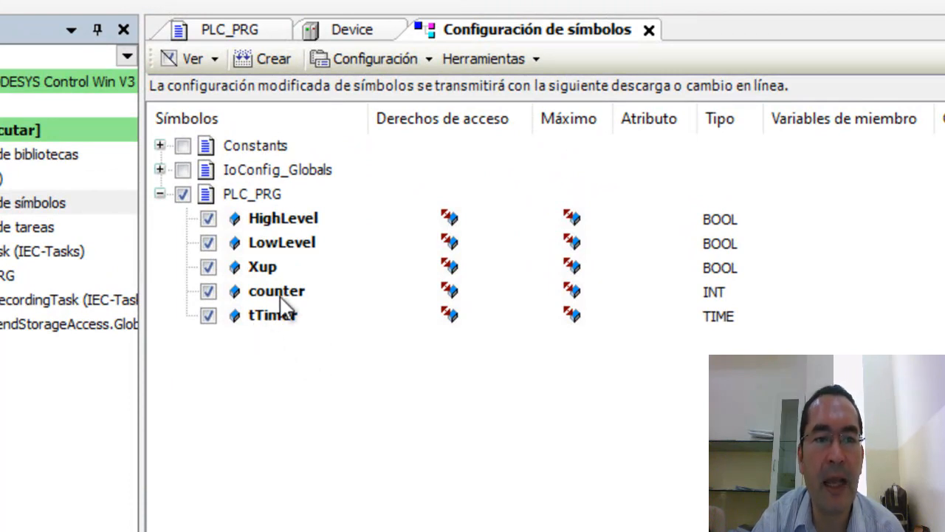
pyautogui.click(276, 291)
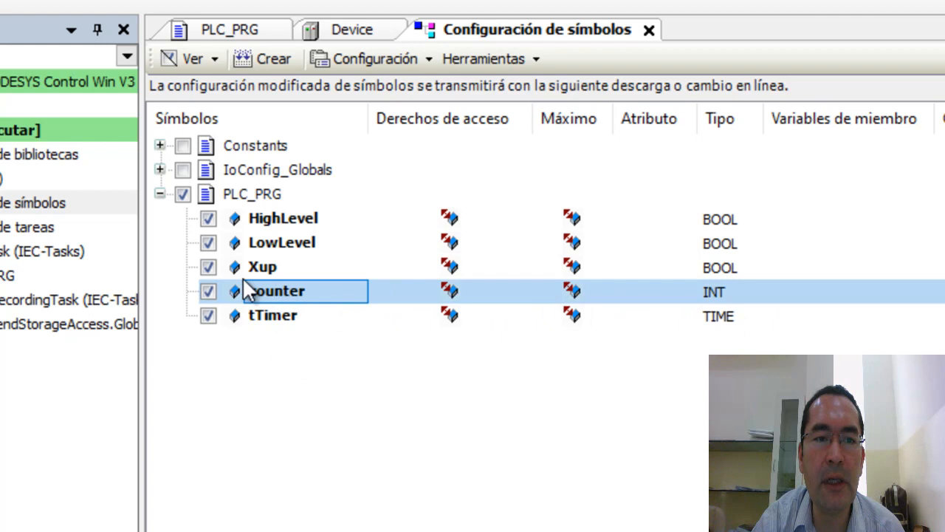
pyautogui.doubleClick(277, 291)
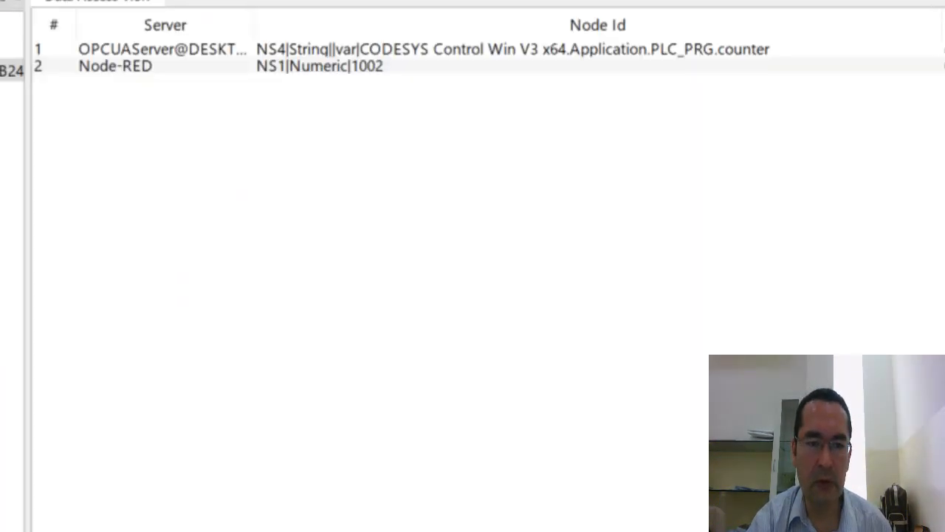
# Monitor the live counter and Node-RED Oil Tank Level values in UaExpert's Data Access View
pyautogui.click(511, 49)
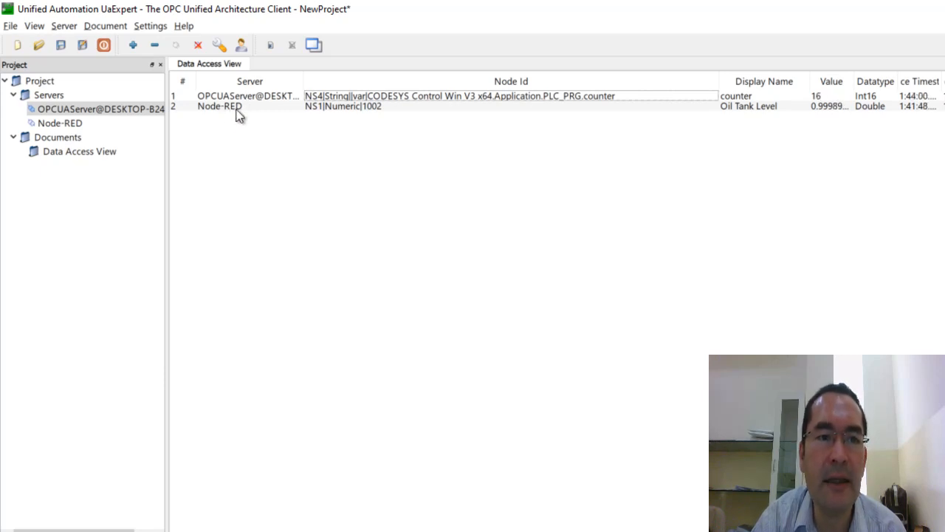
pyautogui.click(220, 105)
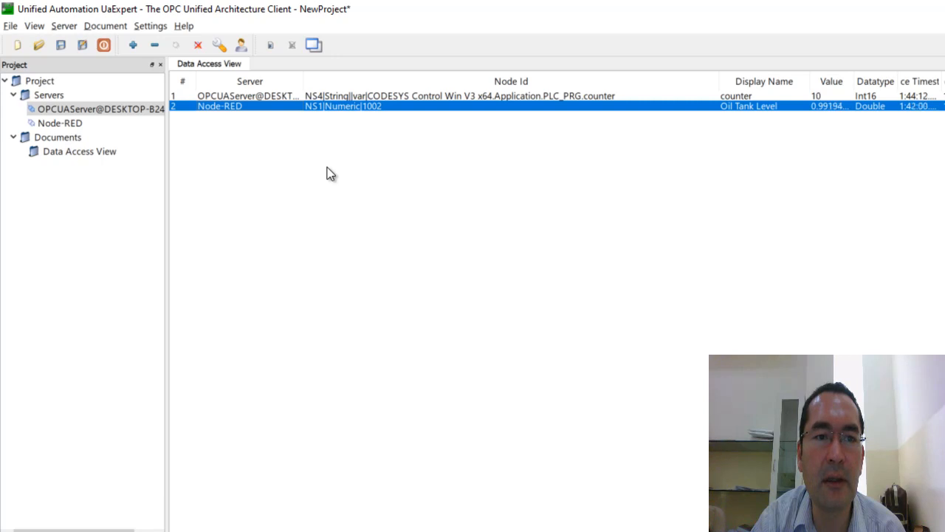
pyautogui.moveTo(304, 171)
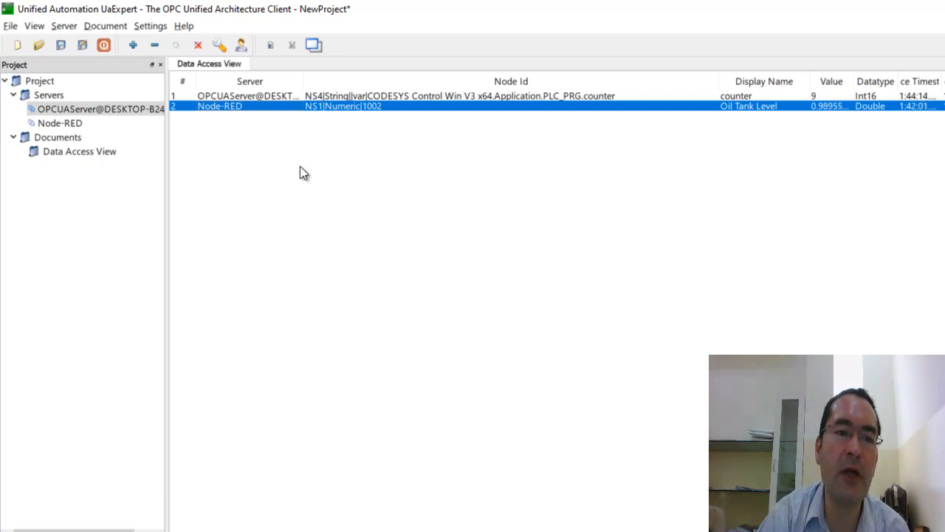
pyautogui.moveTo(279, 170)
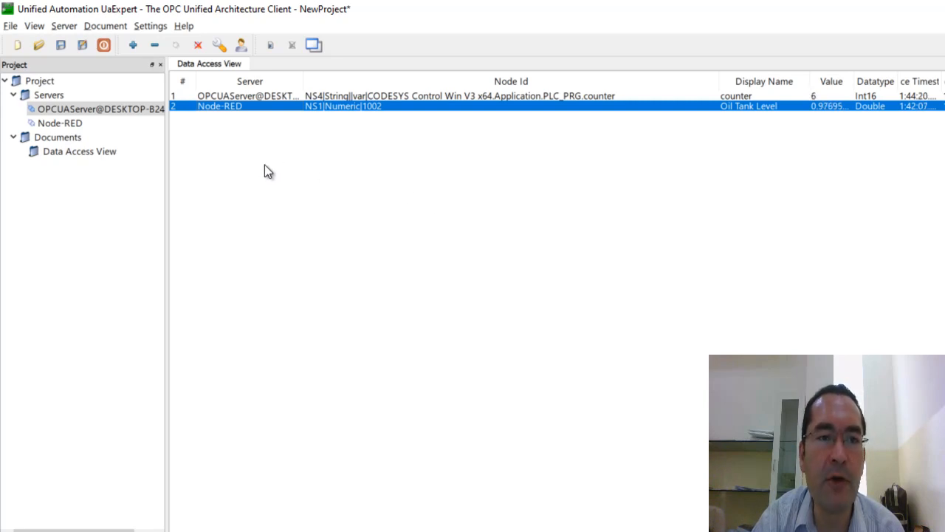
pyautogui.moveTo(312, 203)
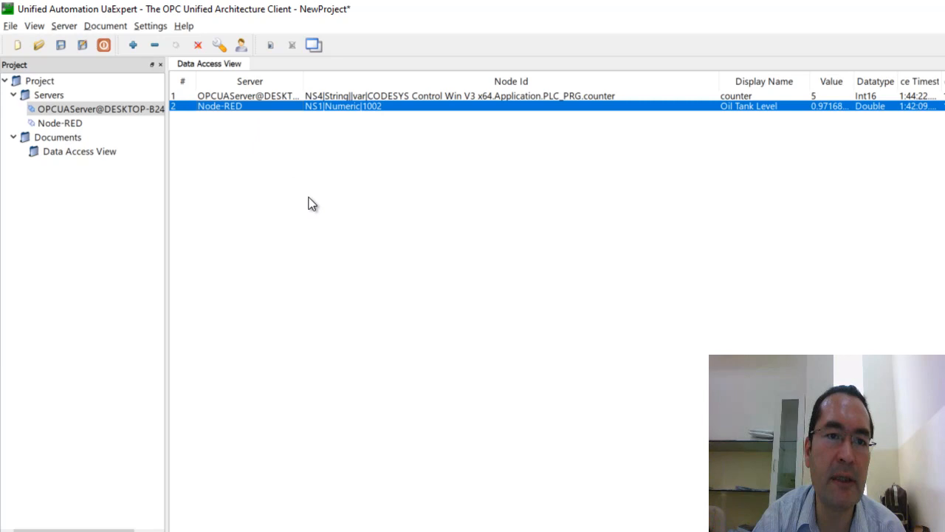
pyautogui.moveTo(317, 134)
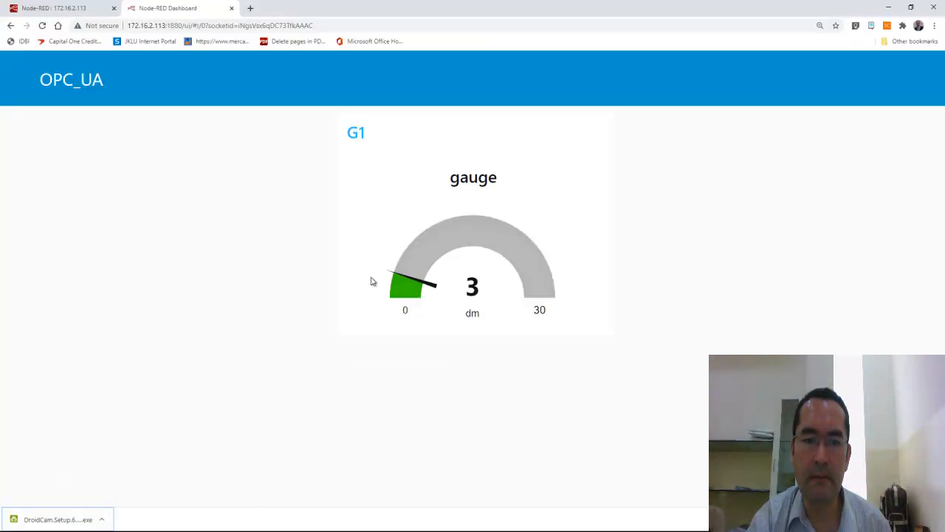
# Review the timestamp inject node's OPC UA Nodes list showing the CODESYS counter entry
pyautogui.click(55, 8)
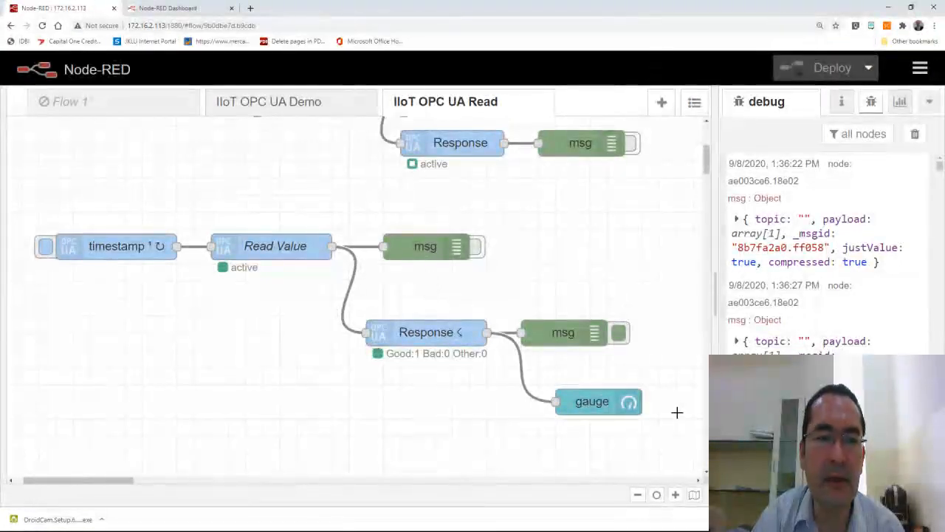
pyautogui.moveTo(95, 275)
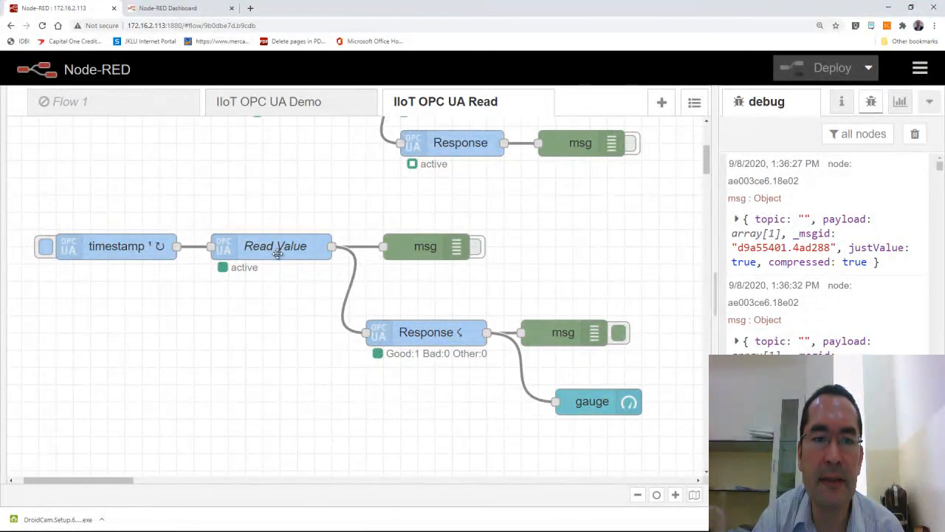
pyautogui.doubleClick(115, 245)
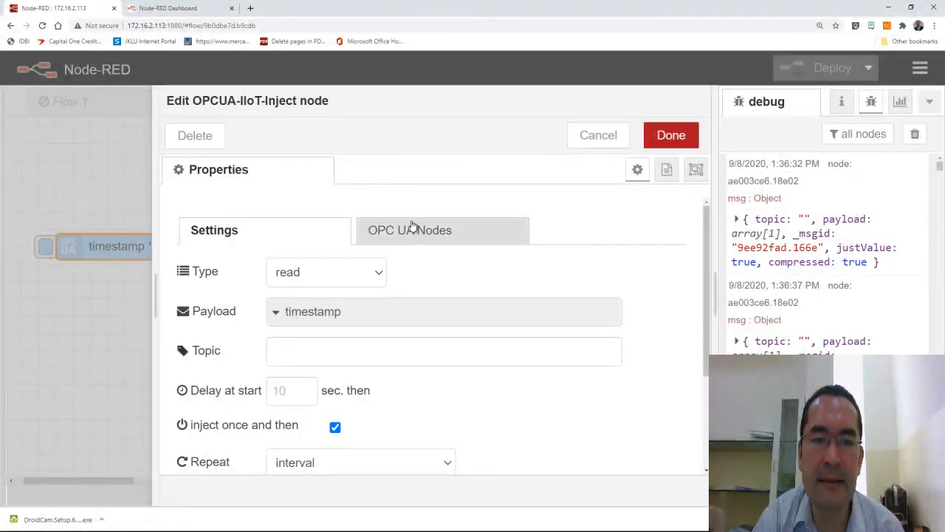
pyautogui.click(411, 230)
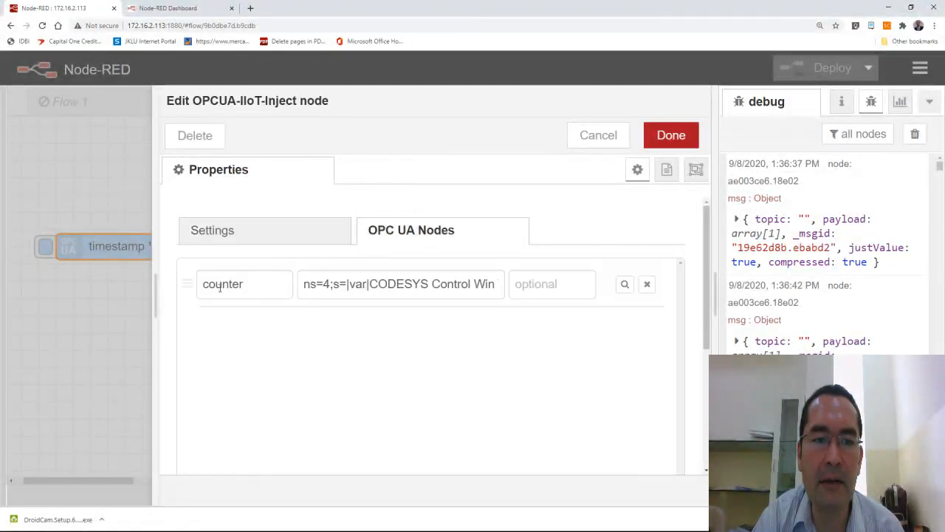
pyautogui.doubleClick(399, 284)
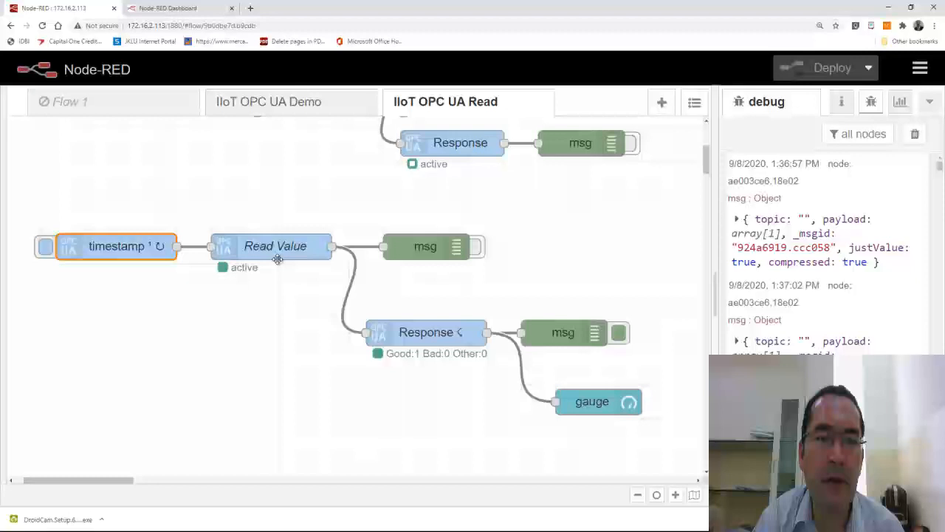
# Confirm the Read Value node's Codesys connector uses endpoint opc.tcp://172.16.9.7:4840
pyautogui.doubleClick(278, 246)
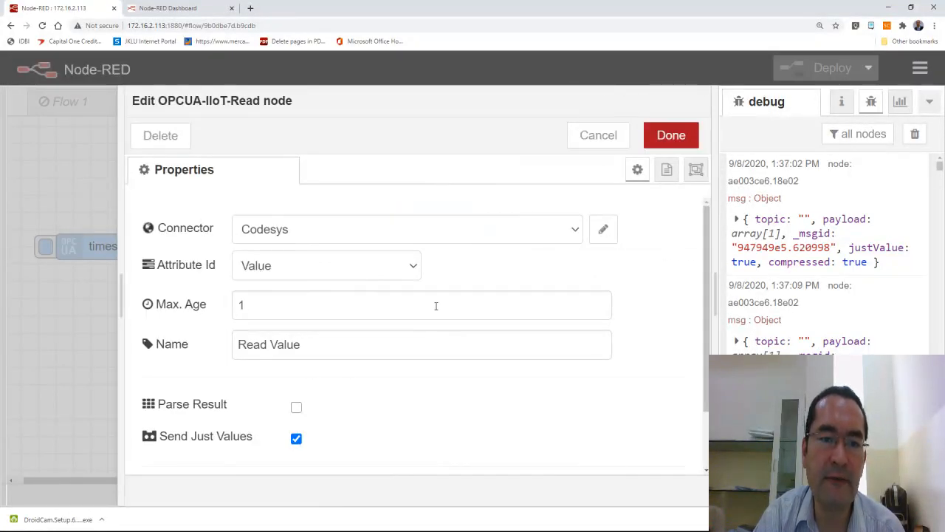
pyautogui.moveTo(591, 242)
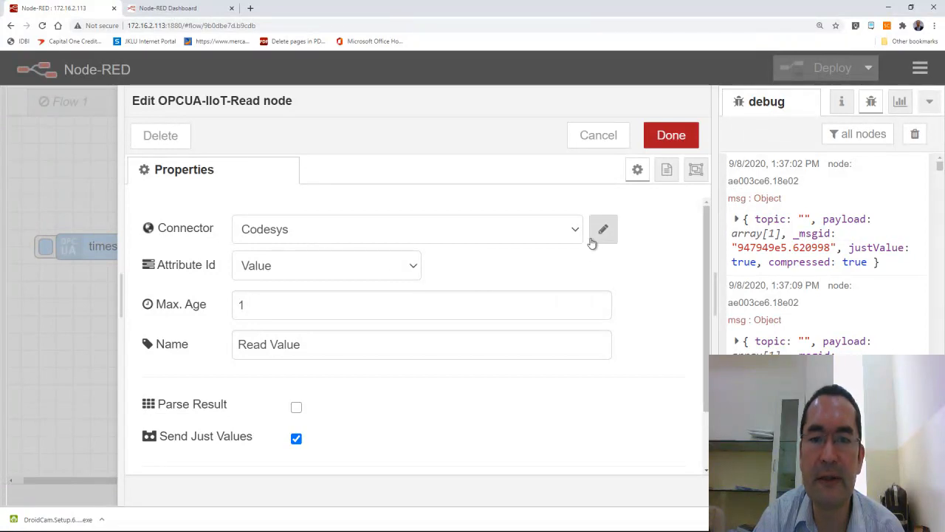
pyautogui.click(603, 229)
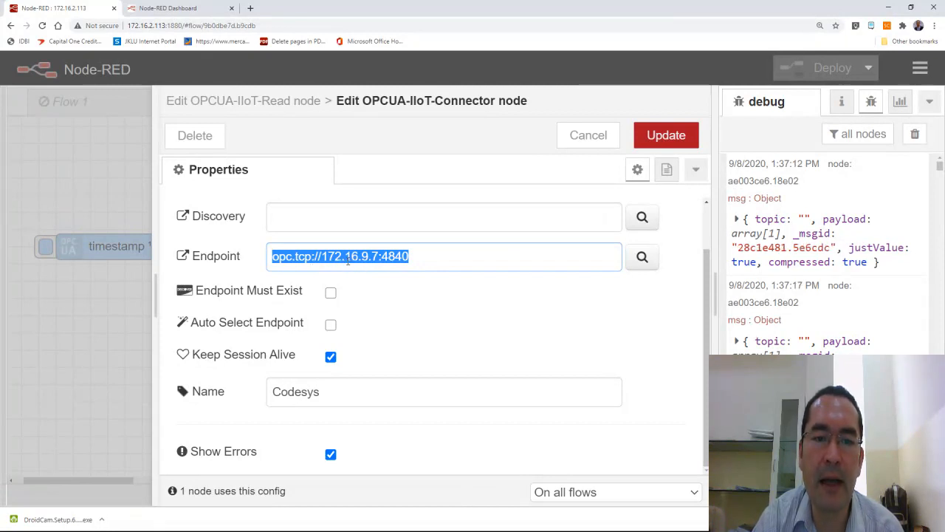
pyautogui.moveTo(395, 266)
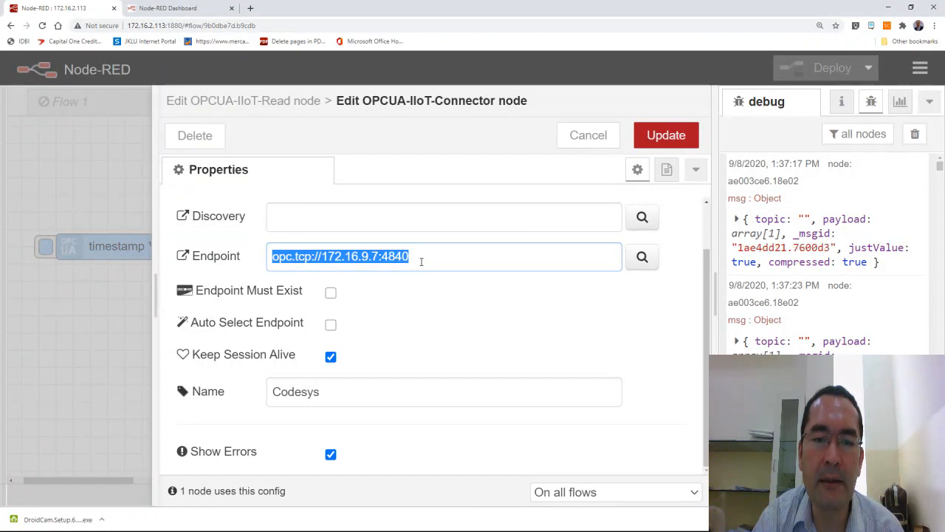
pyautogui.moveTo(435, 305)
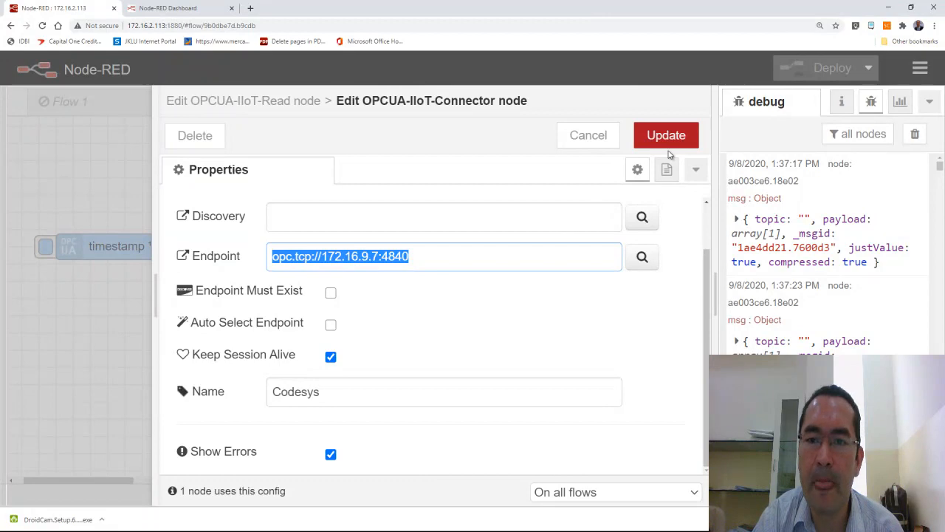
pyautogui.click(665, 134)
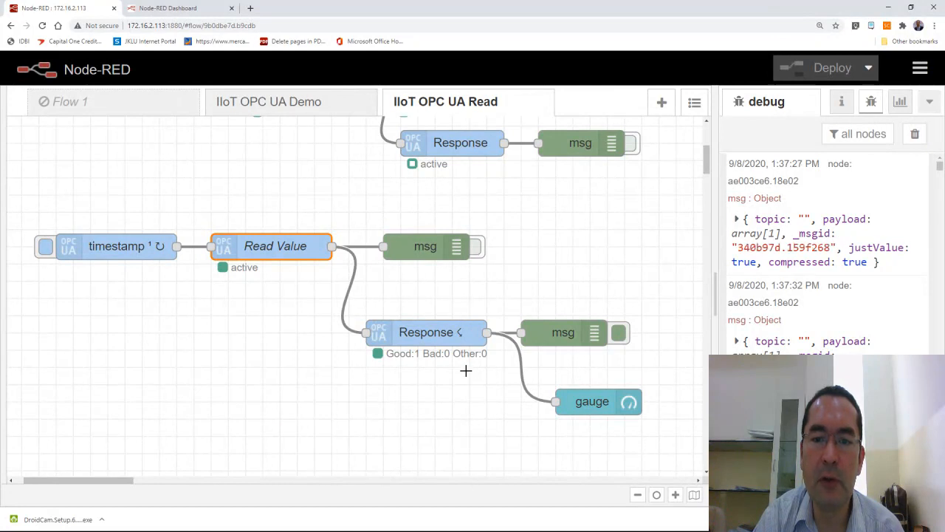
# Select the gauge node and clear the accumulated messages from the debug sidebar
pyautogui.click(591, 401)
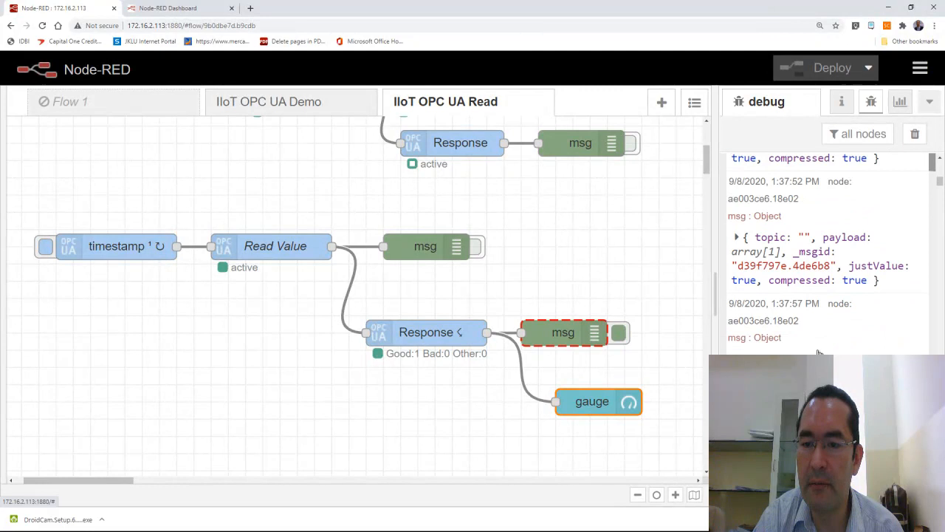
pyautogui.click(915, 133)
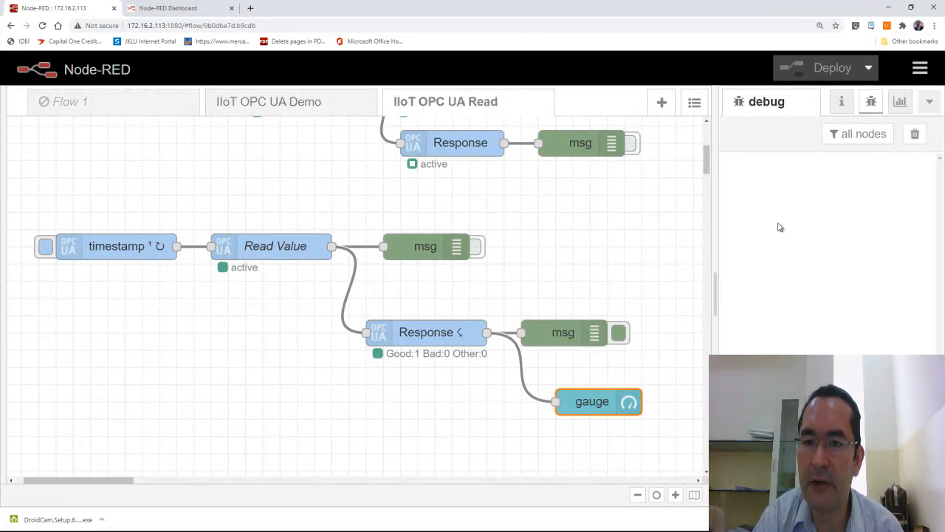
pyautogui.moveTo(803, 262)
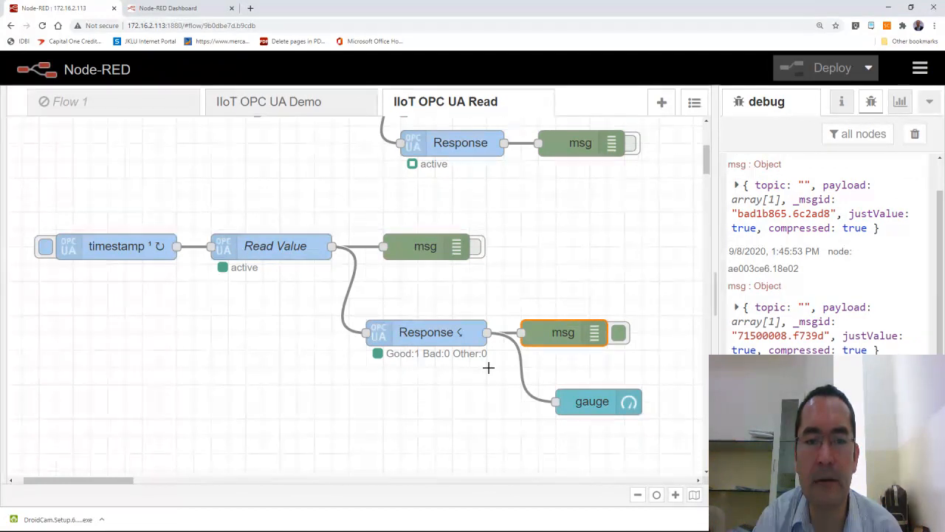
pyautogui.moveTo(429, 390)
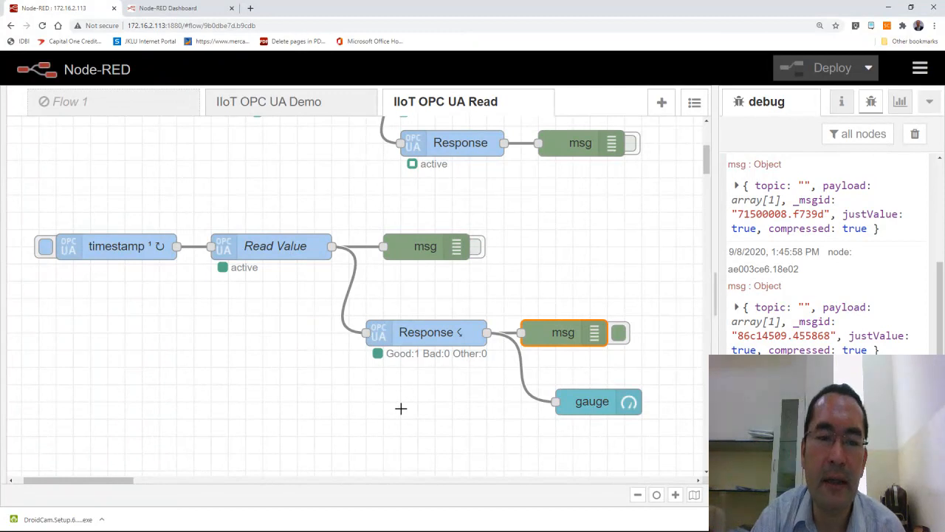
pyautogui.moveTo(406, 391)
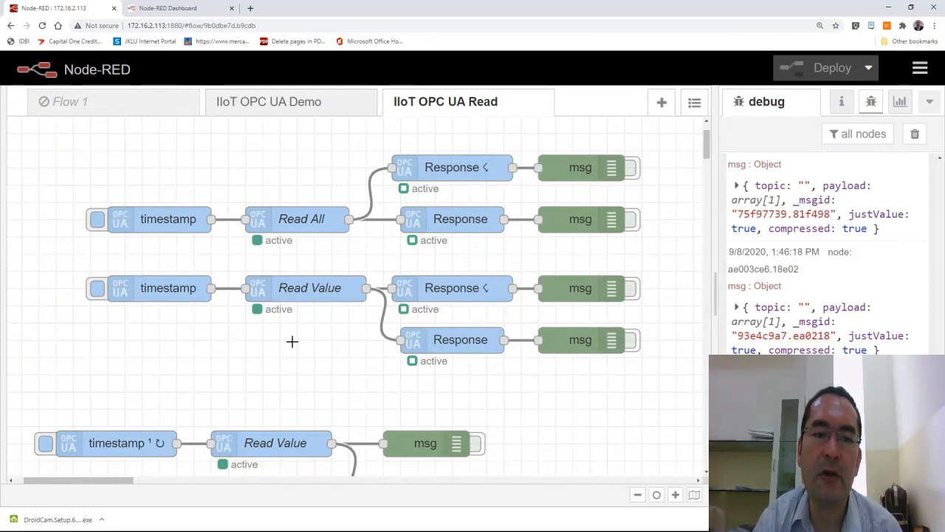
pyautogui.moveTo(315, 360)
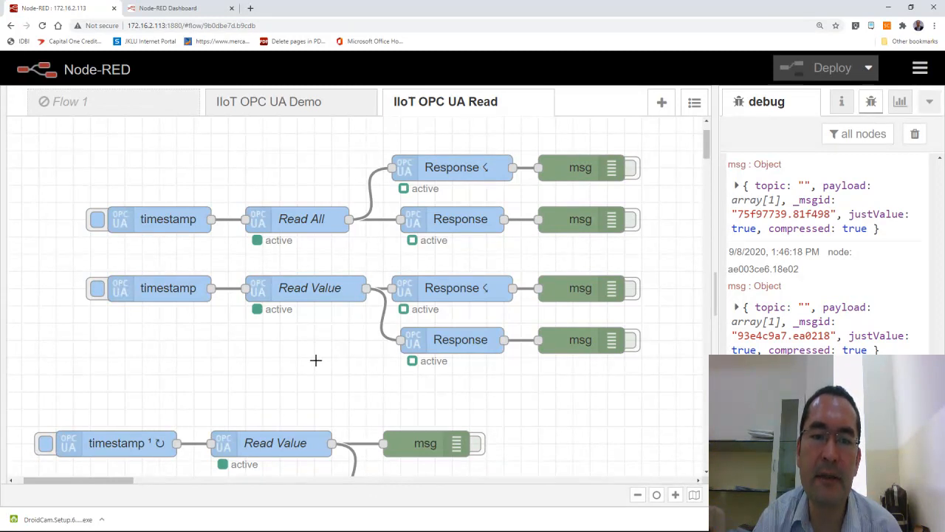
pyautogui.moveTo(341, 348)
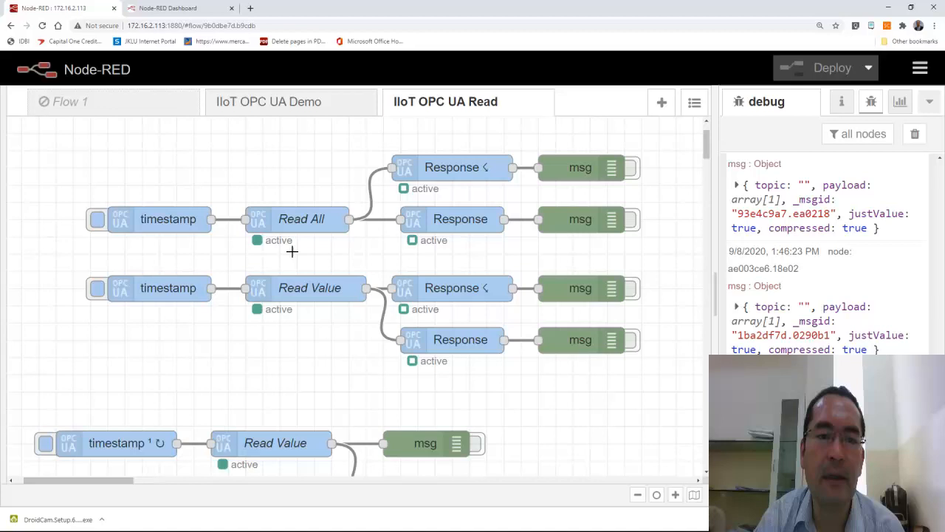
pyautogui.click(291, 101)
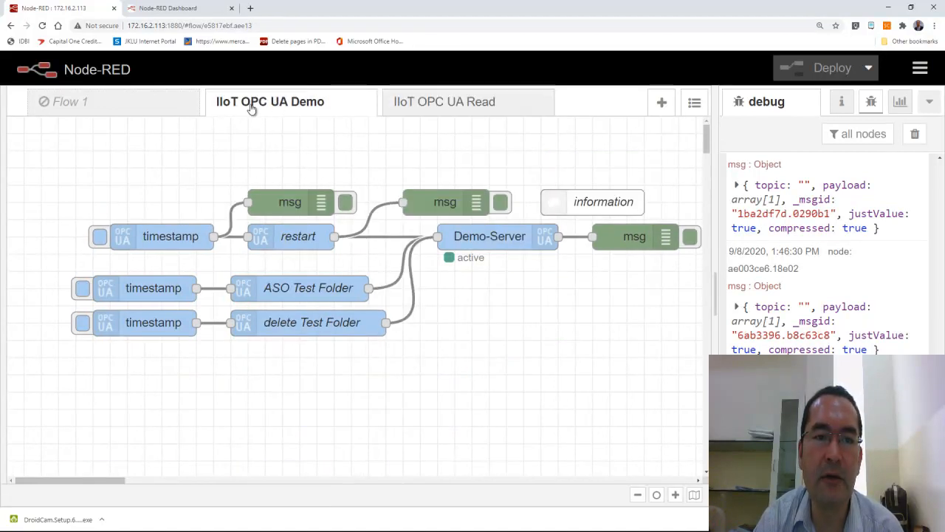
pyautogui.moveTo(515, 363)
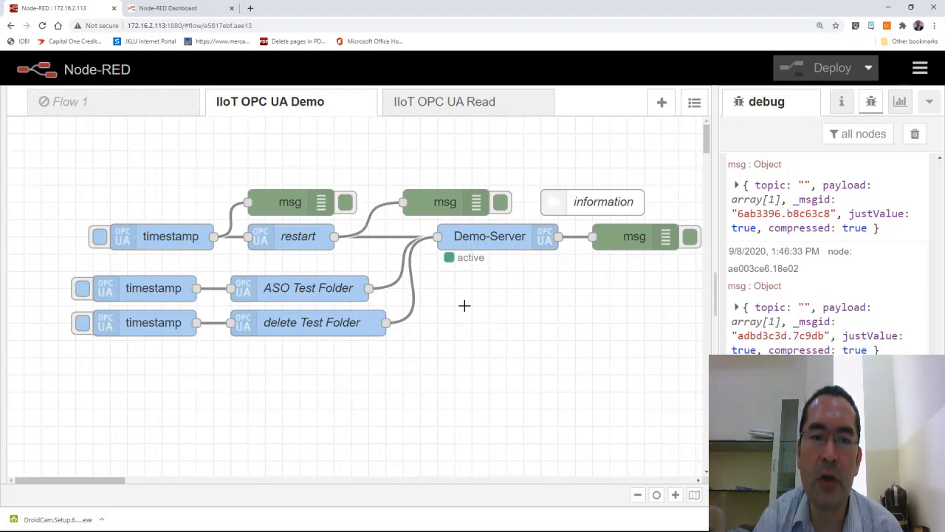
pyautogui.click(444, 101)
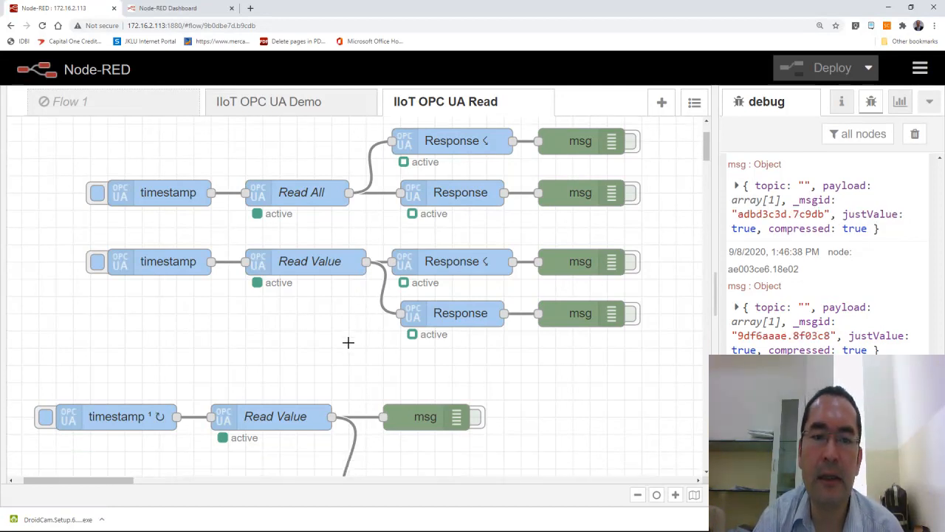
pyautogui.scroll(-3)
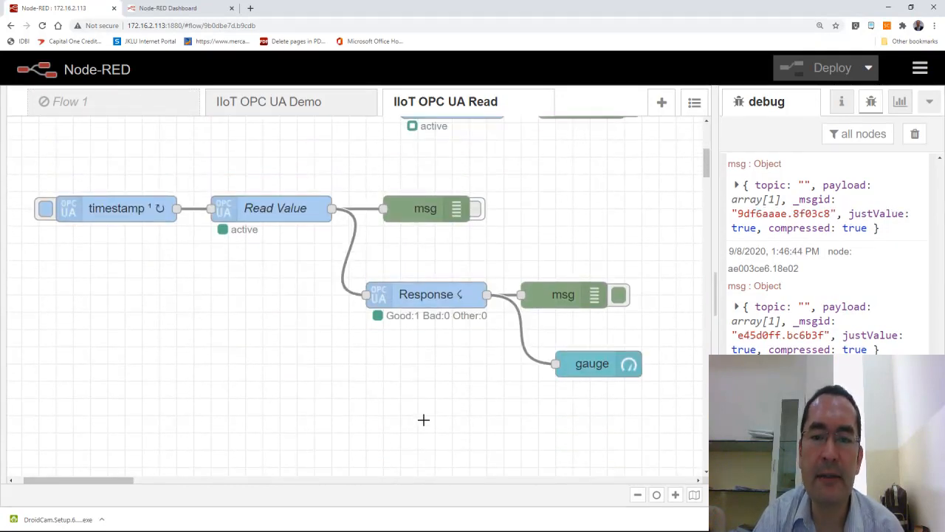
pyautogui.scroll(-3)
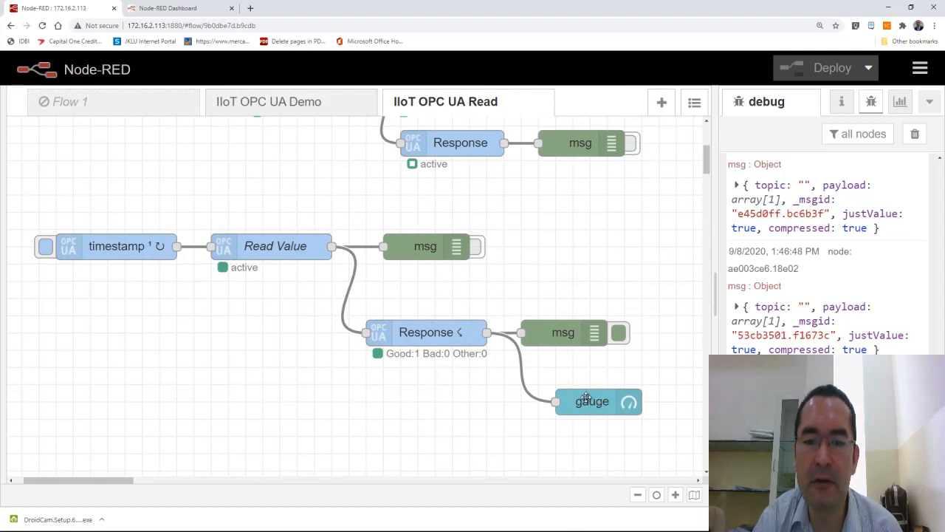
pyautogui.click(589, 401)
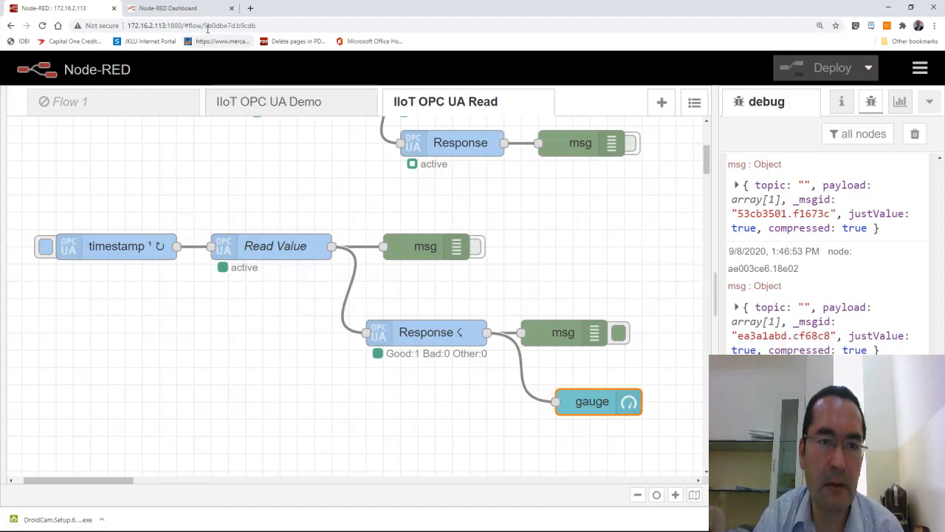
pyautogui.click(172, 7)
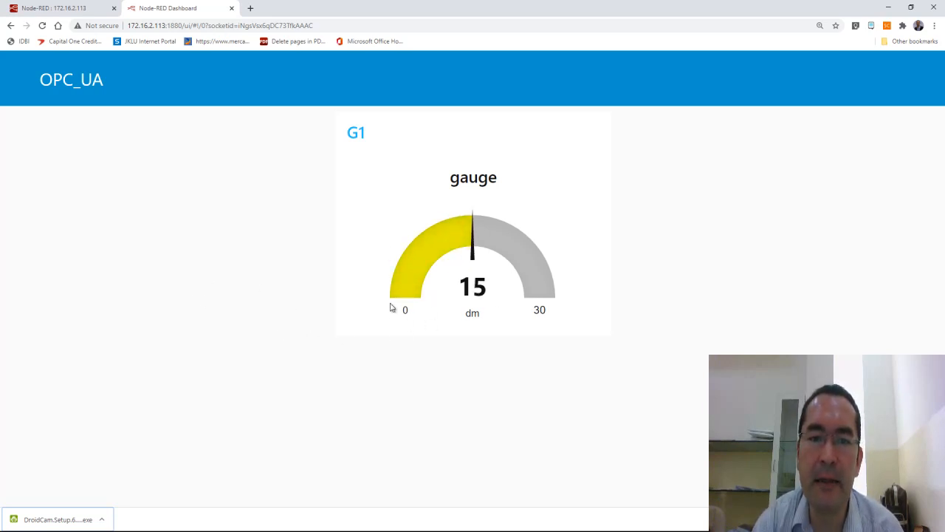
pyautogui.moveTo(211, 303)
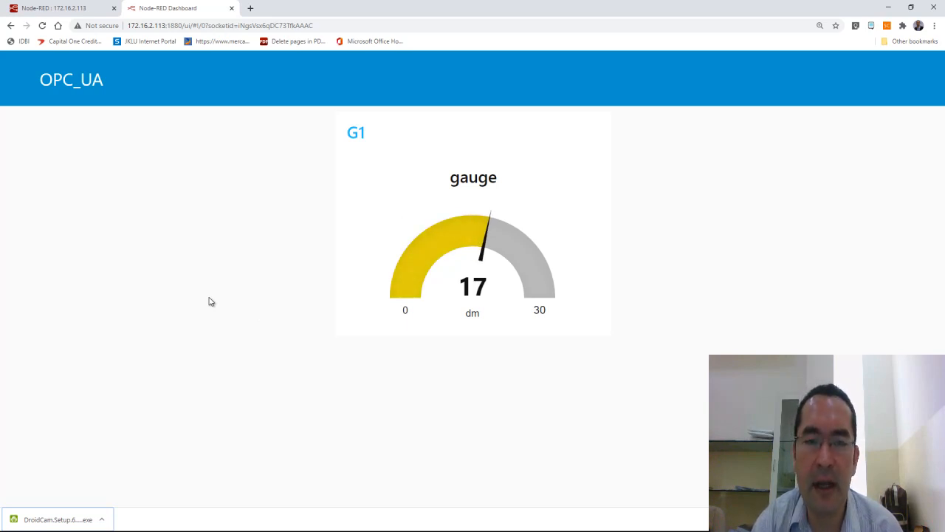
pyautogui.moveTo(431, 362)
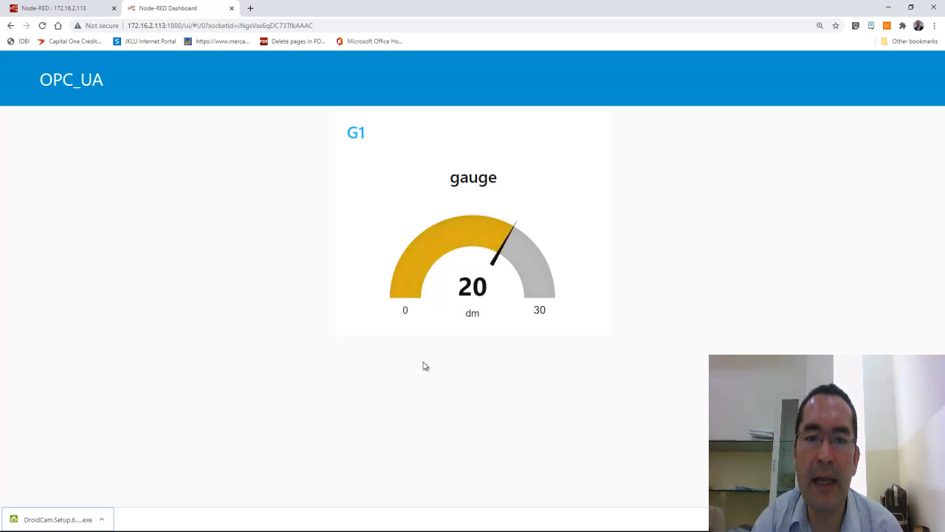
pyautogui.moveTo(244, 321)
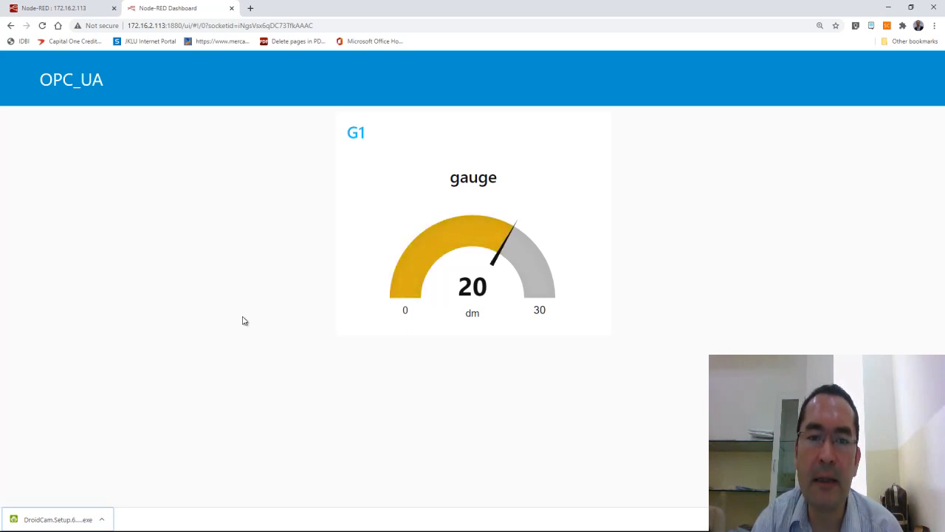